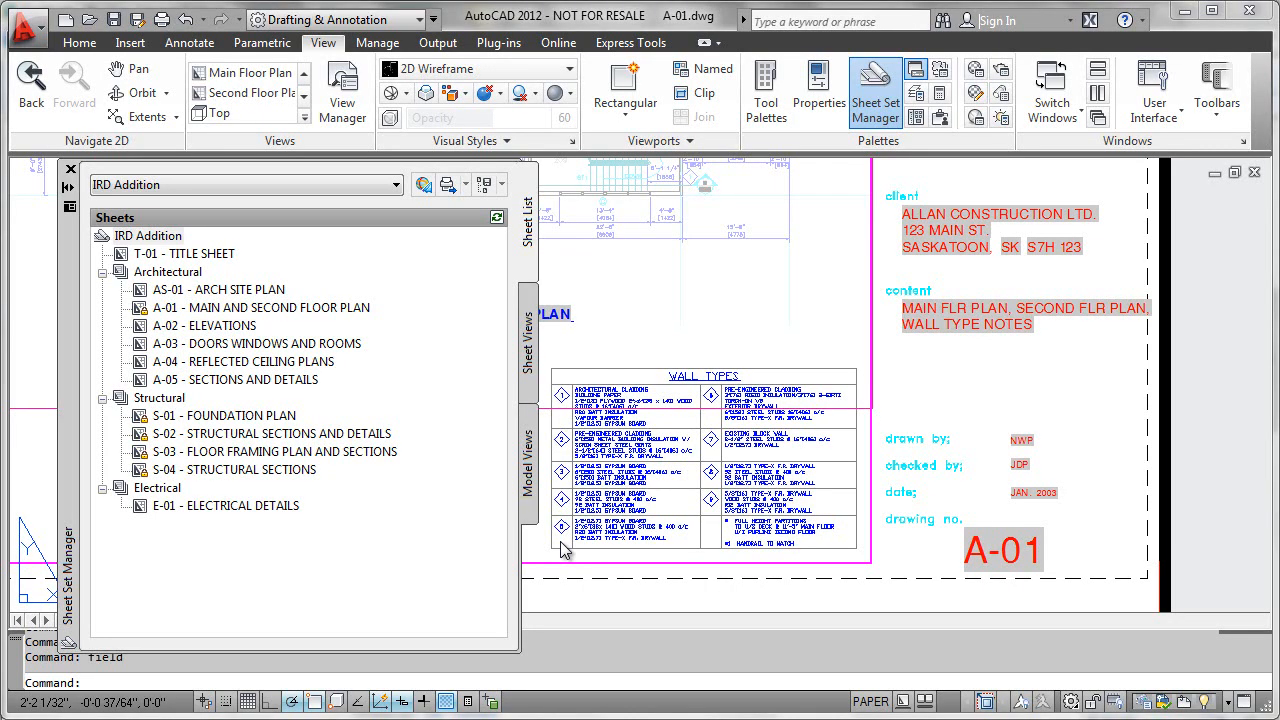
pyautogui.moveTo(568, 360)
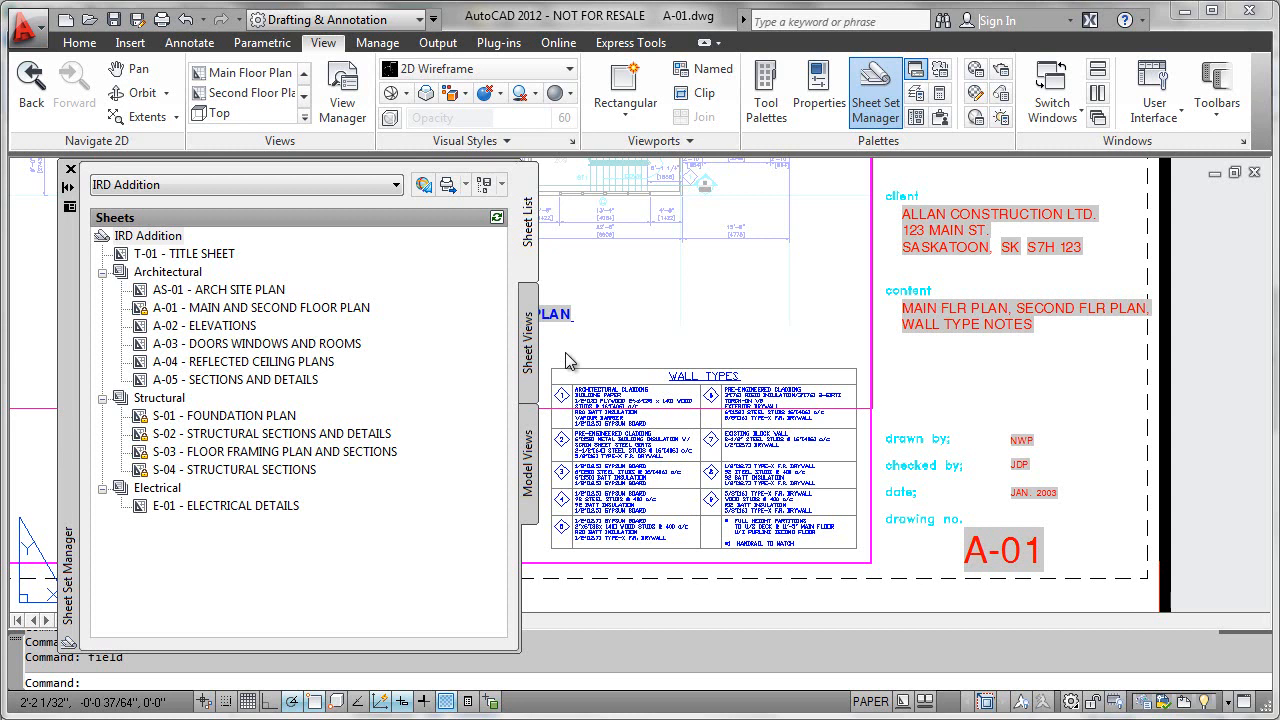
pyautogui.moveTo(978, 248)
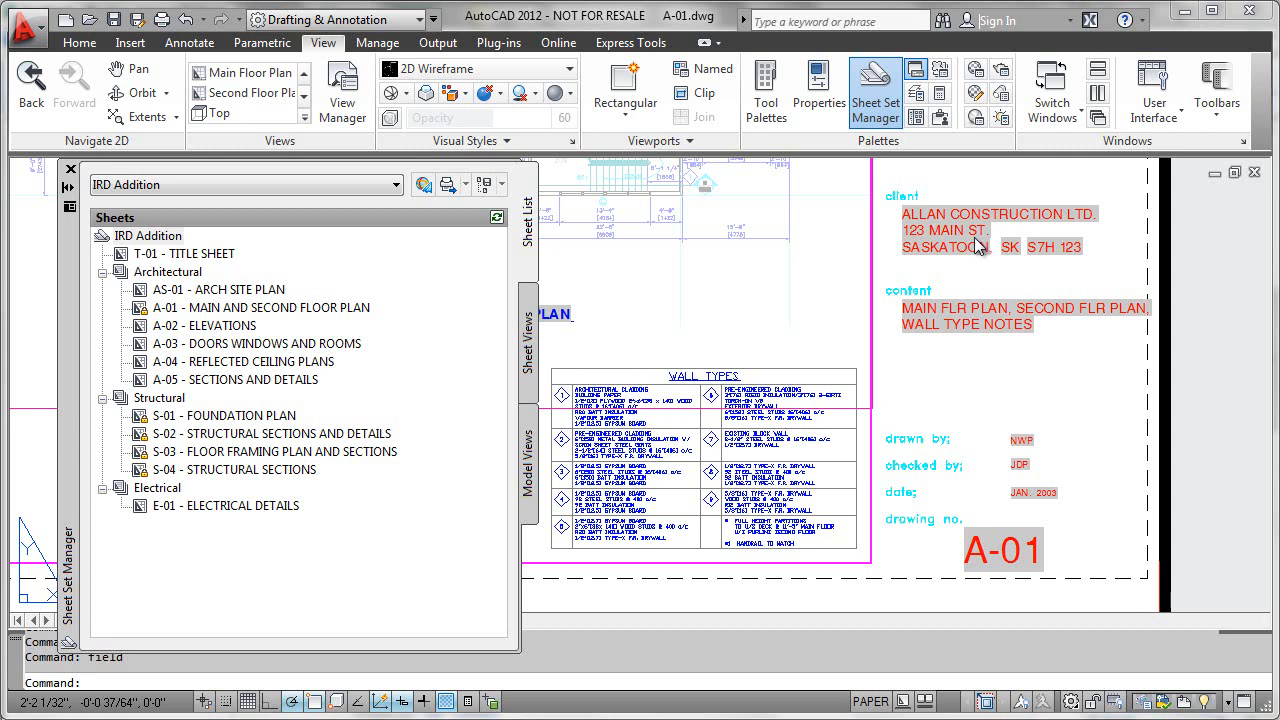
pyautogui.moveTo(722, 364)
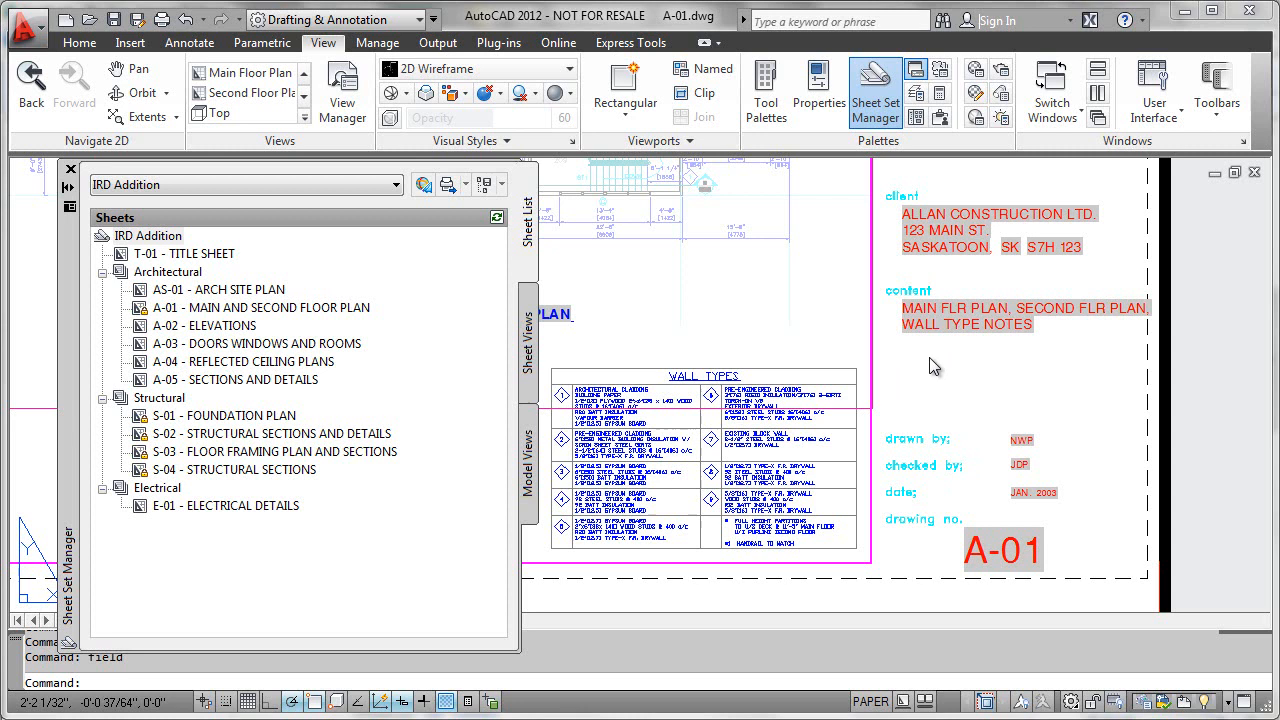
pyautogui.moveTo(764, 348)
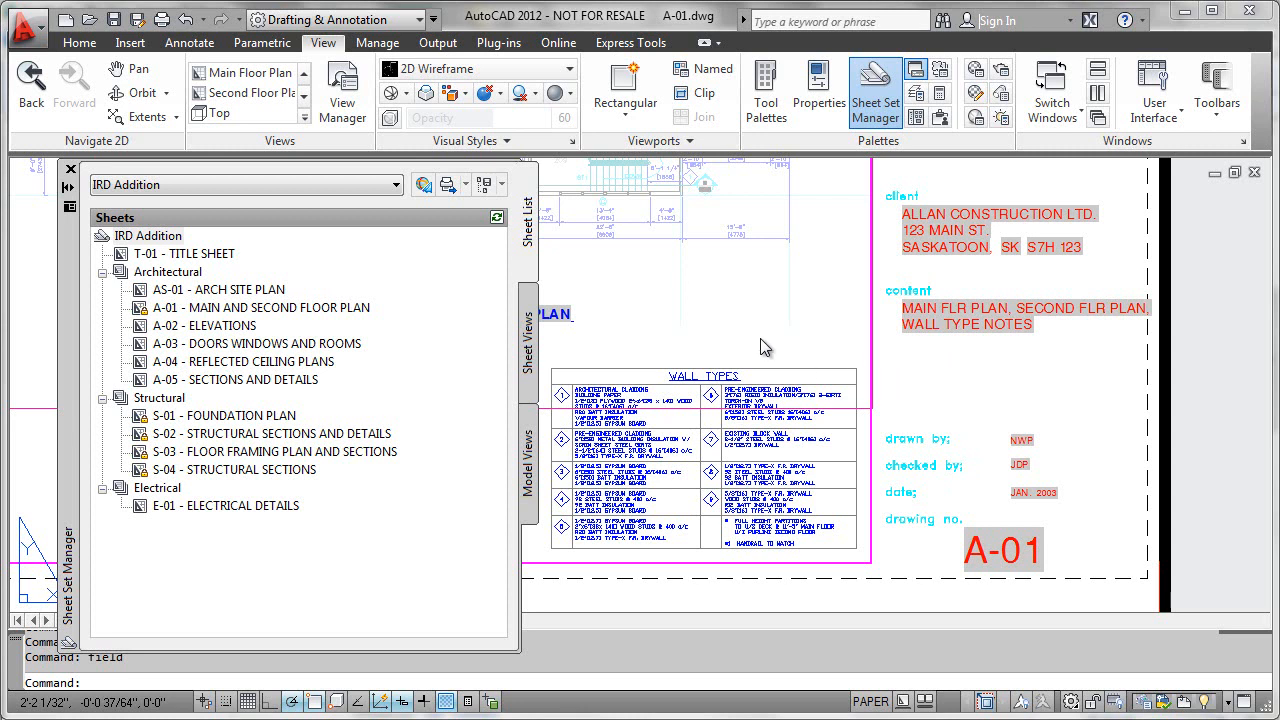
pyautogui.moveTo(710, 332)
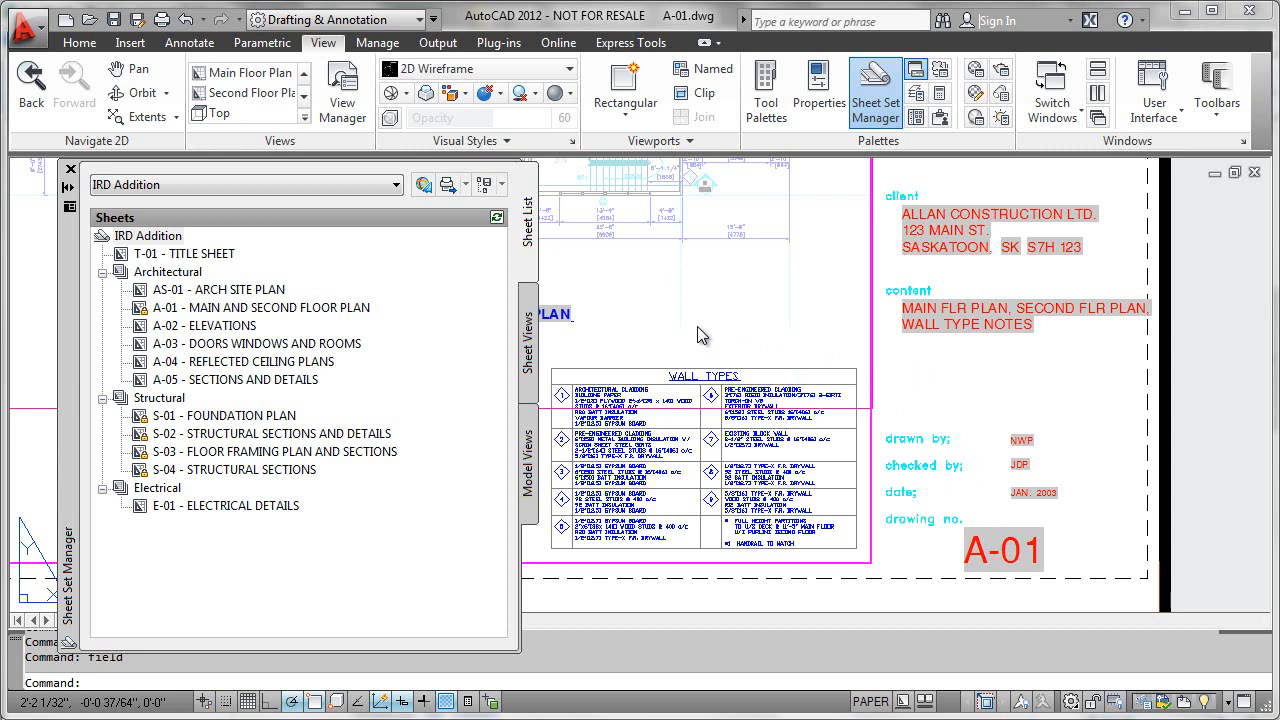
pyautogui.moveTo(684, 338)
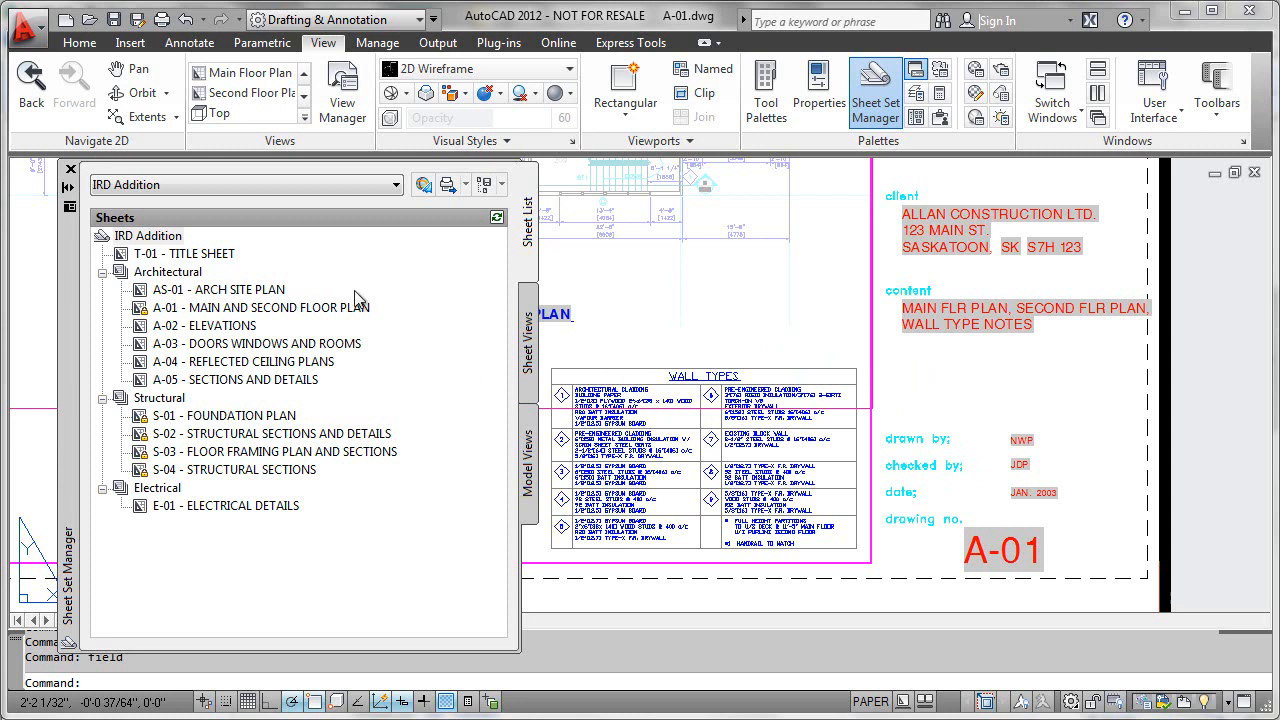
pyautogui.moveTo(376, 358)
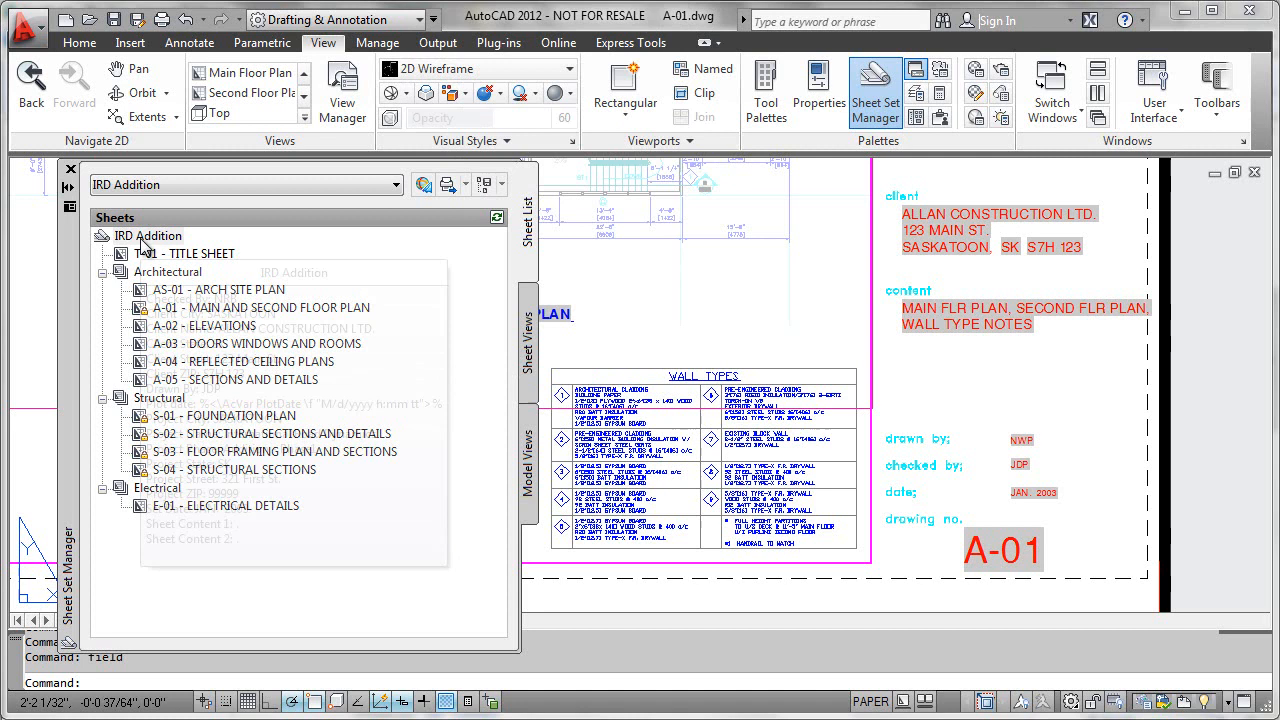
# Bring up the IRD Addition sheet set's Custom Properties list (Checked By, Client City, Client Name).
pyautogui.rightClick(148, 236)
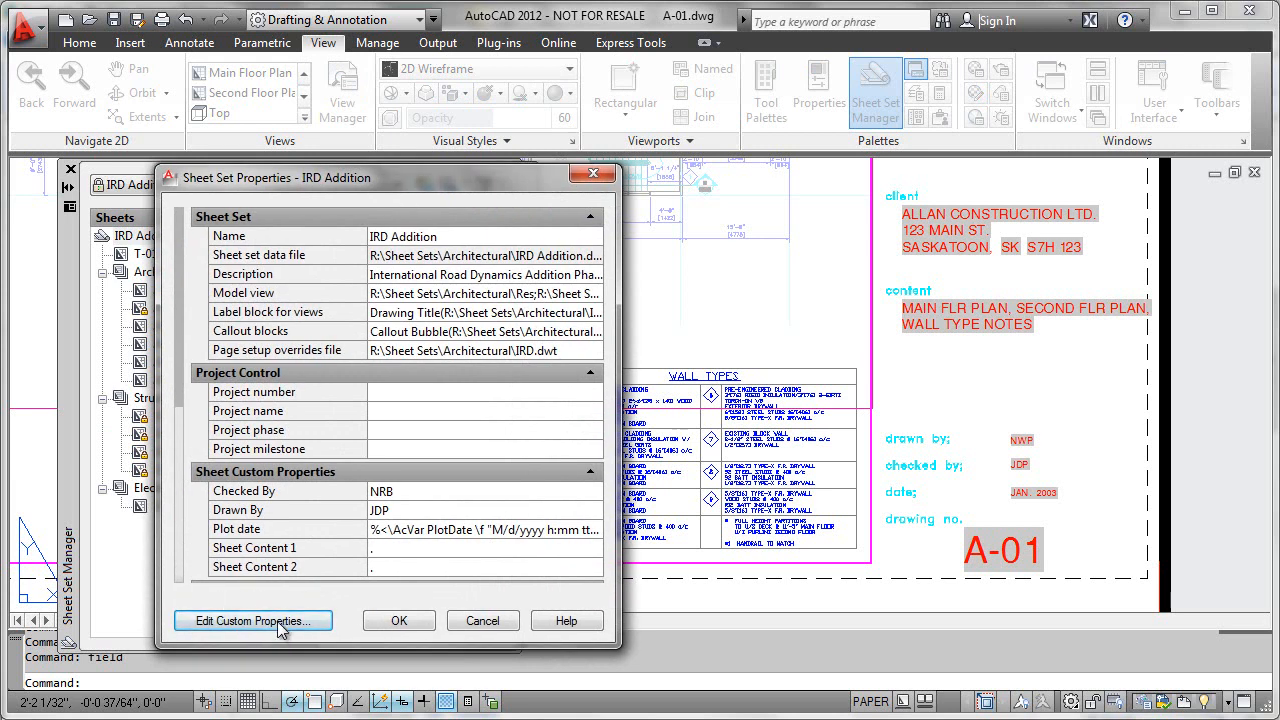
pyautogui.click(252, 620)
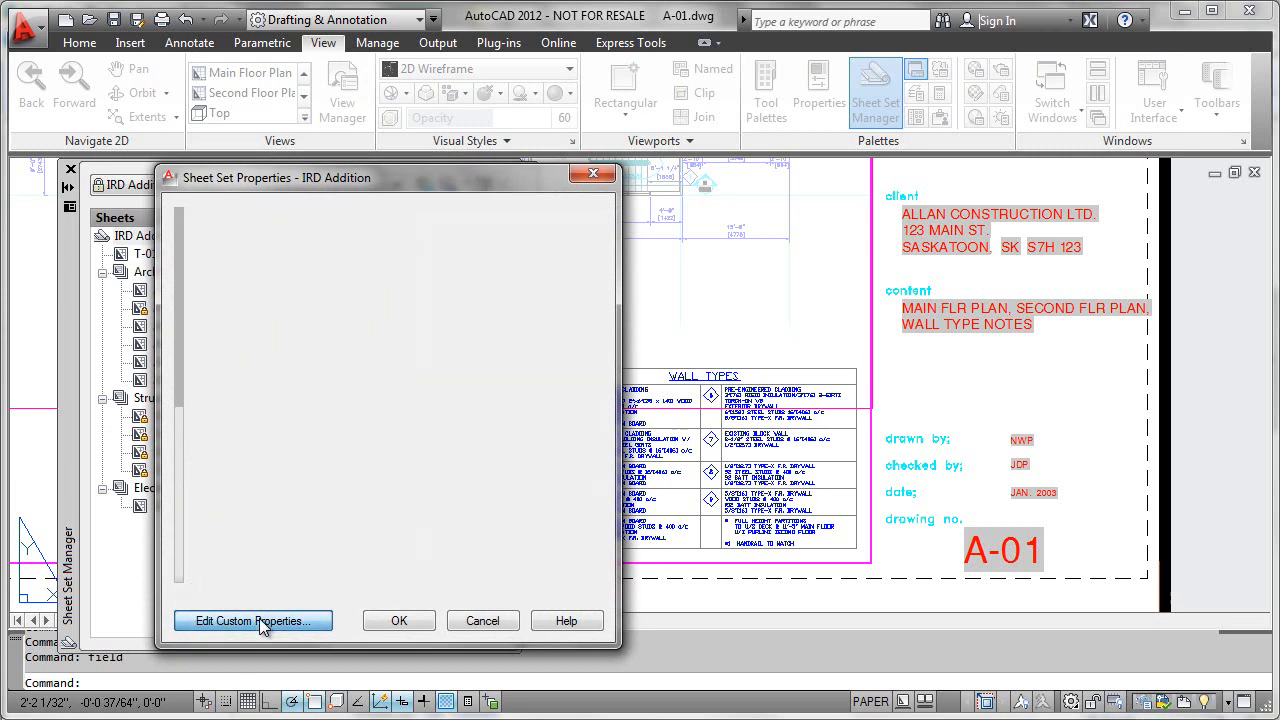
pyautogui.click(252, 620)
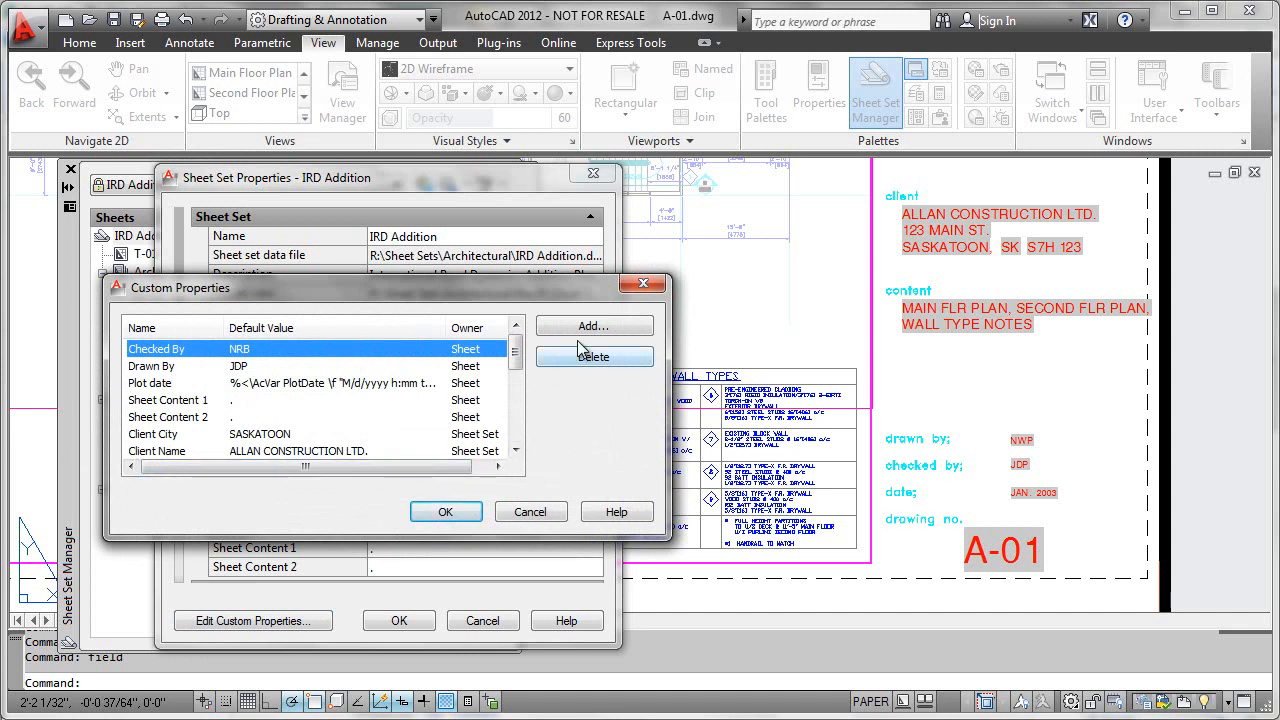
pyautogui.moveTo(594, 326)
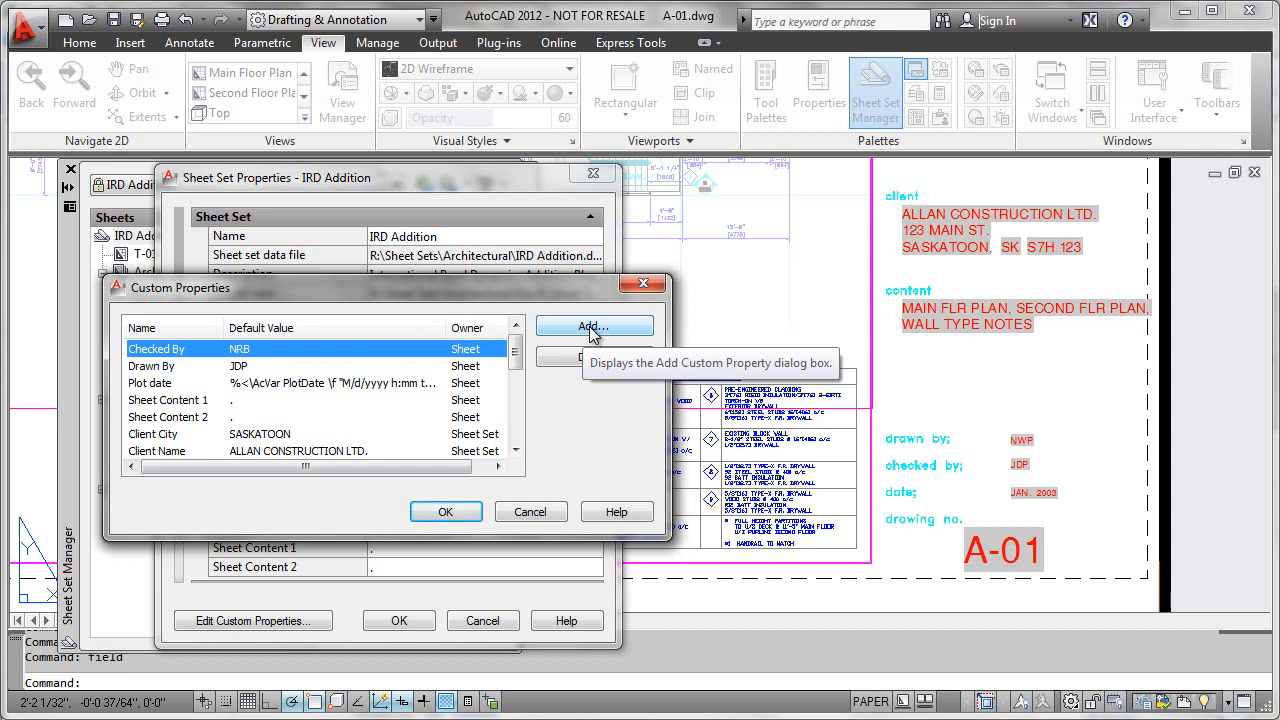
# Create a Sheet-owned custom property named 'Resp Engr'.
pyautogui.click(592, 326)
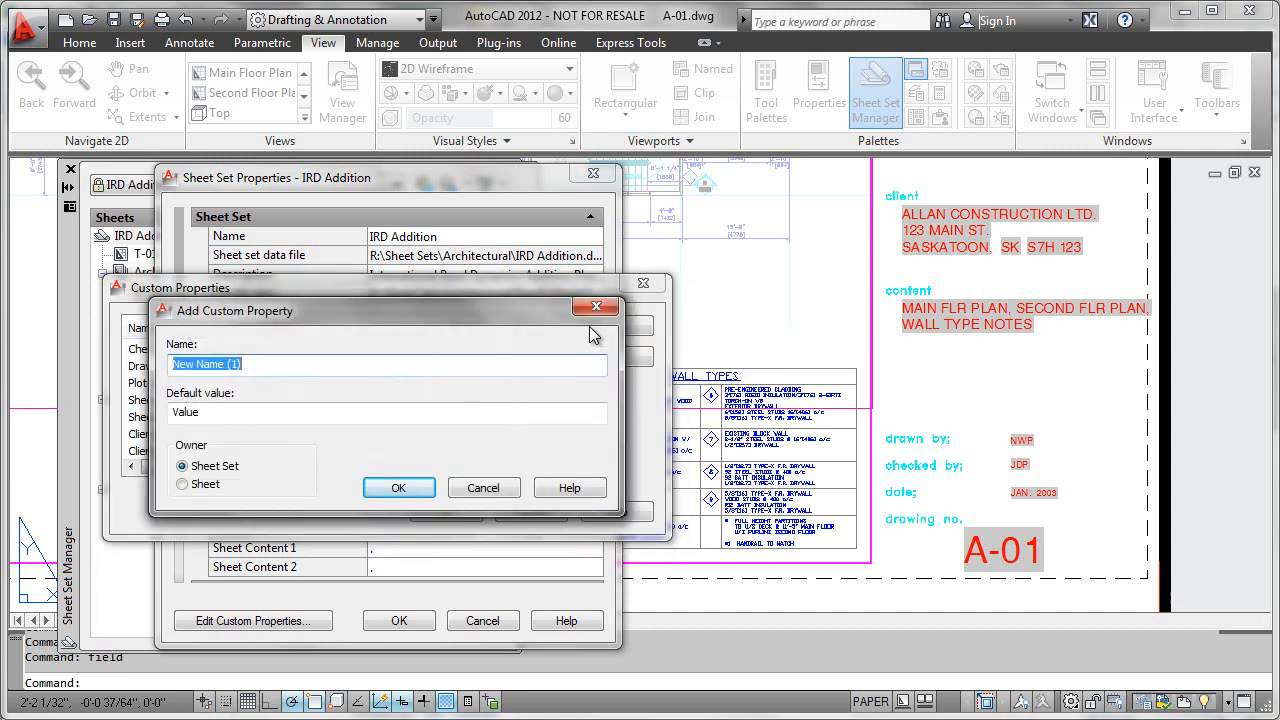
pyautogui.write('Resp E')
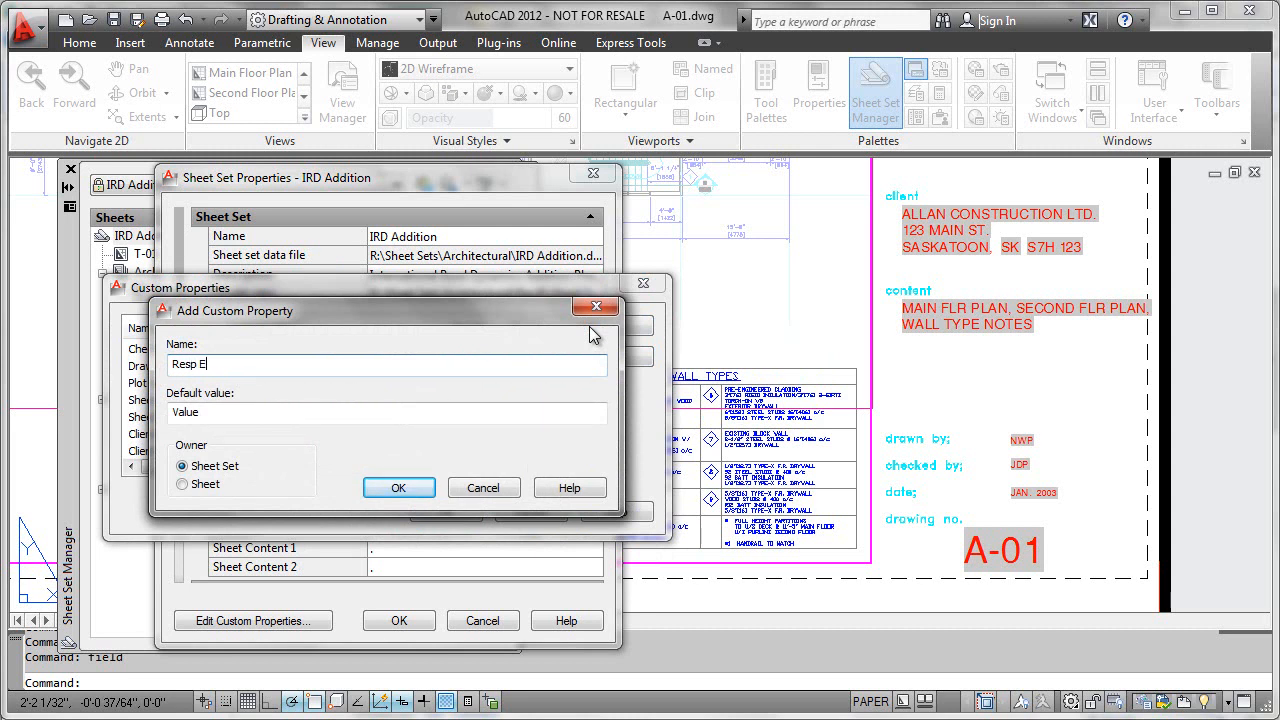
pyautogui.write('ngr')
pyautogui.click(386, 414)
pyautogui.write('.')
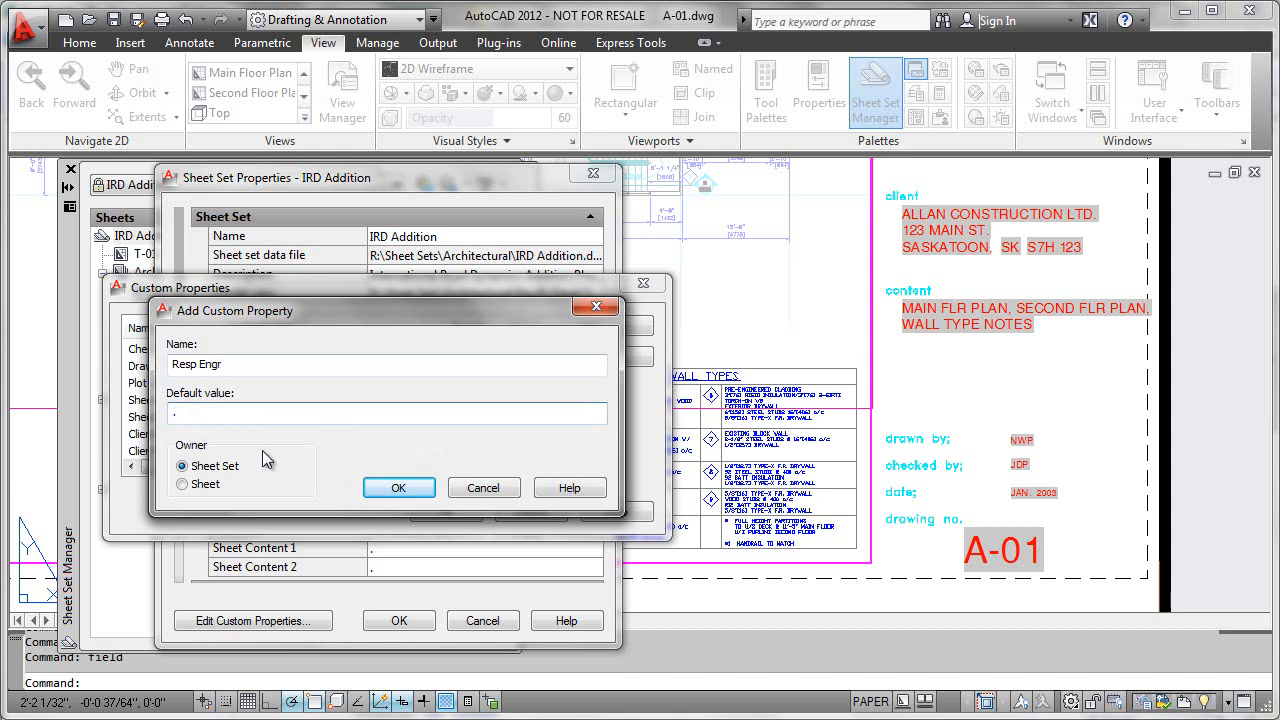
pyautogui.click(184, 484)
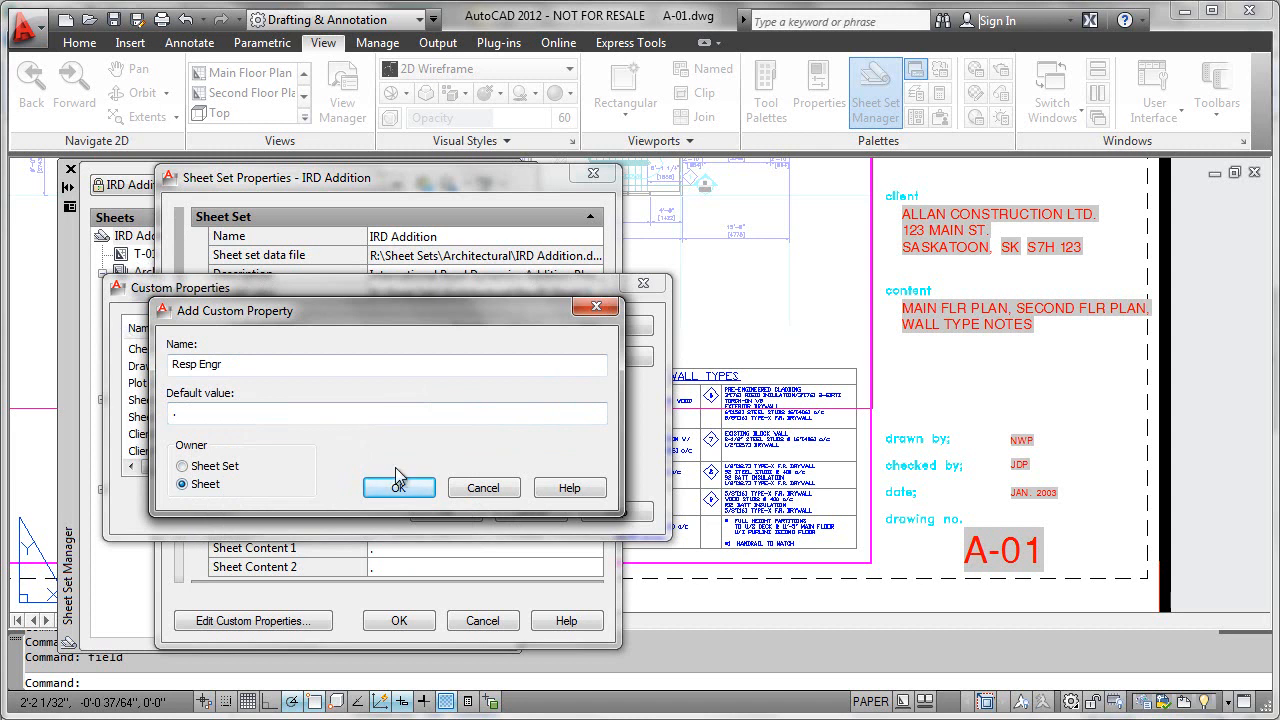
pyautogui.click(398, 488)
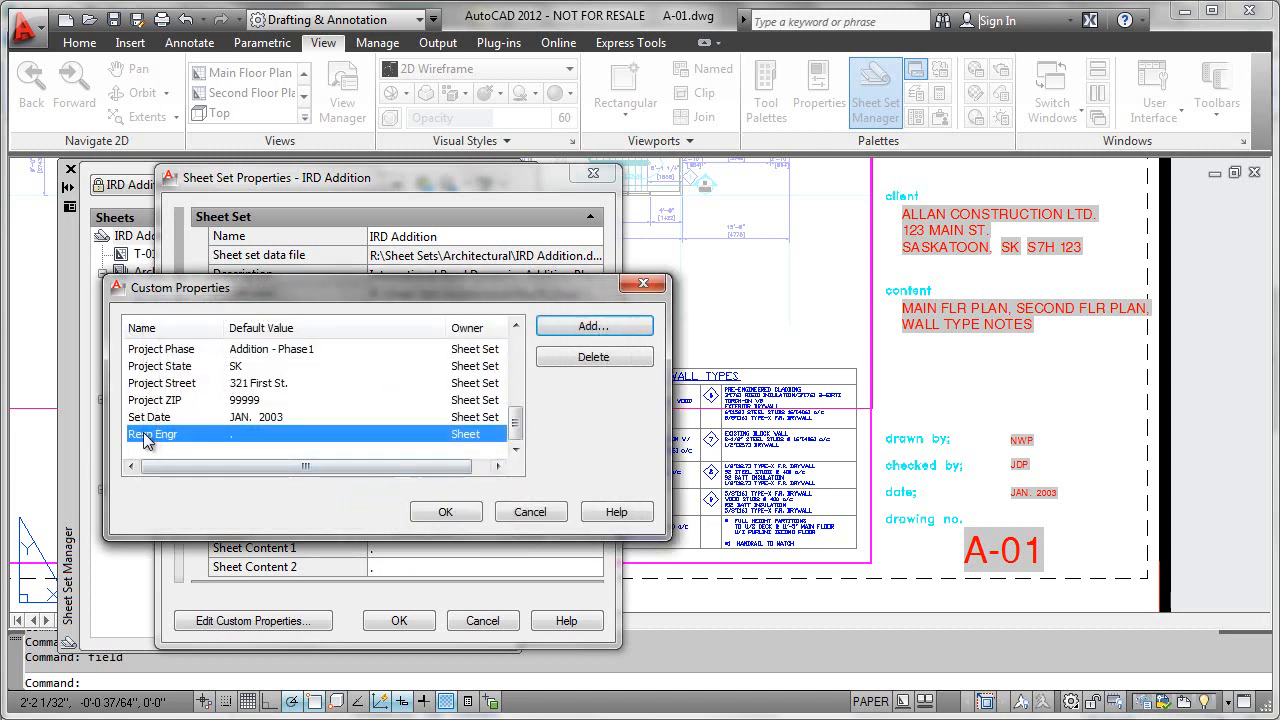
pyautogui.moveTo(290, 444)
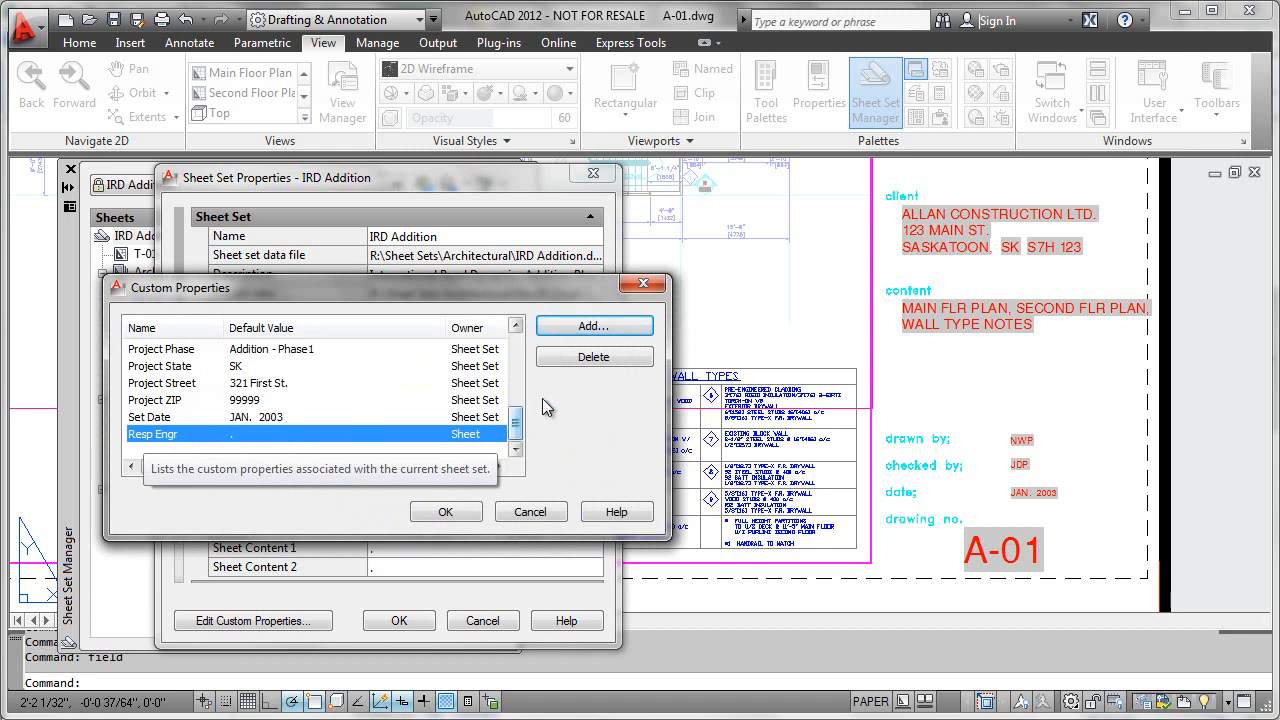
pyautogui.moveTo(592, 326)
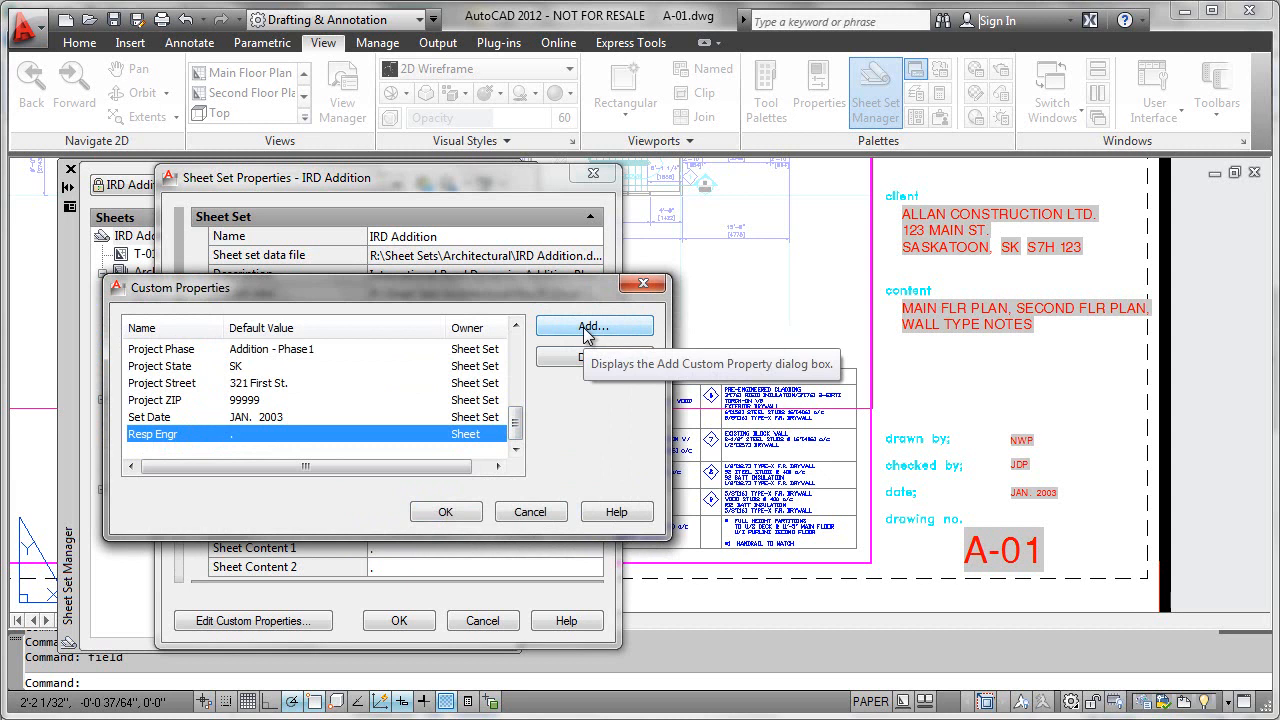
# Create a Sheet Set-owned custom property named 'Archv Design' with its default value.
pyautogui.click(594, 326)
pyautogui.write('Archv Design')
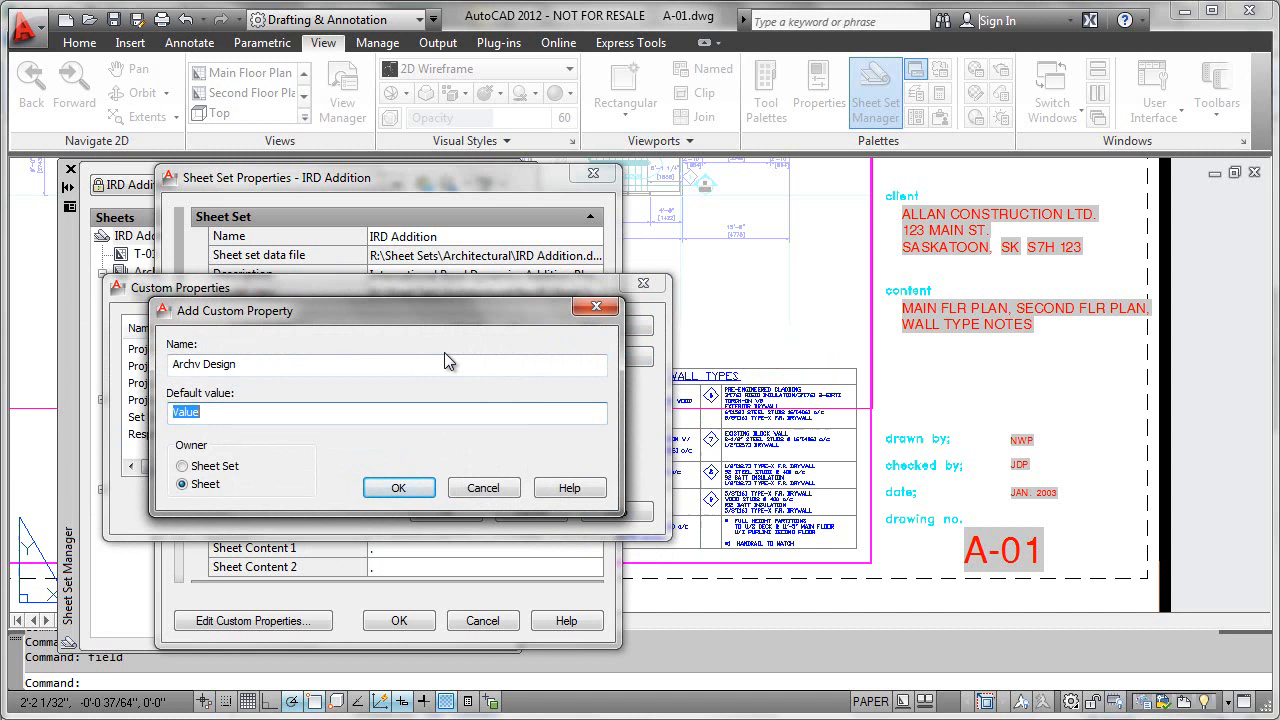
pyautogui.click(388, 412)
pyautogui.write('.')
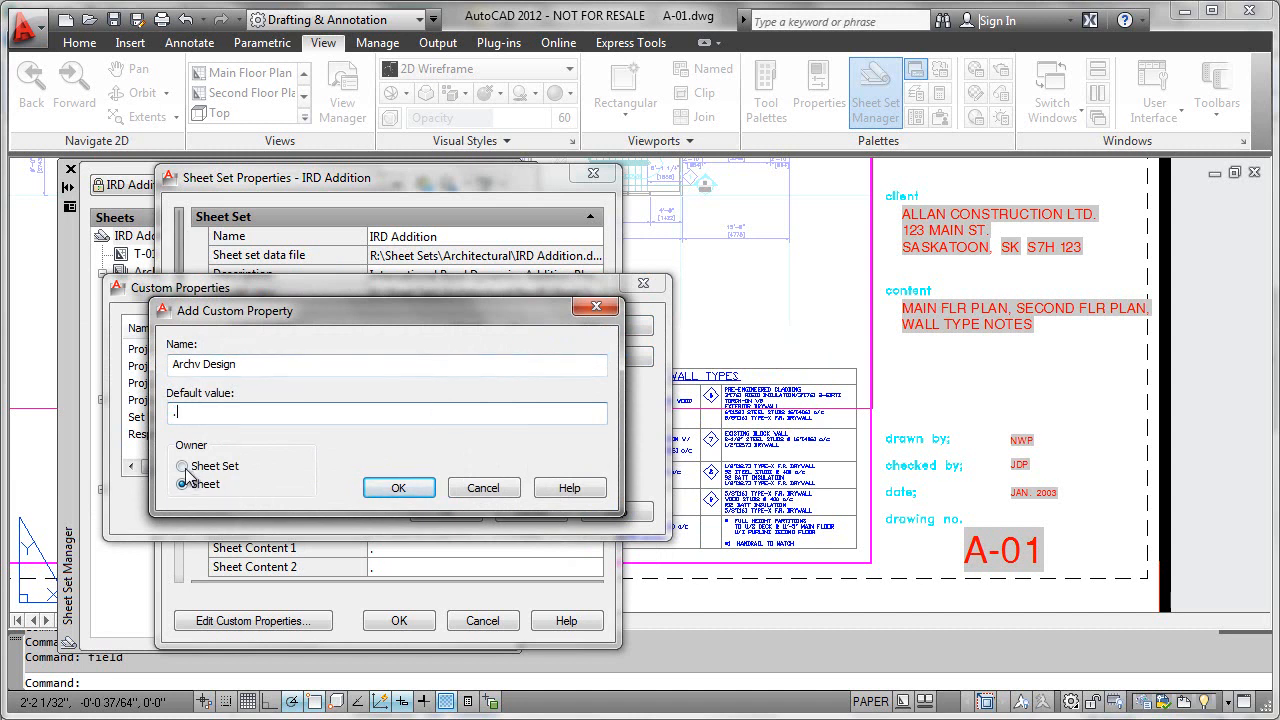
pyautogui.click(182, 466)
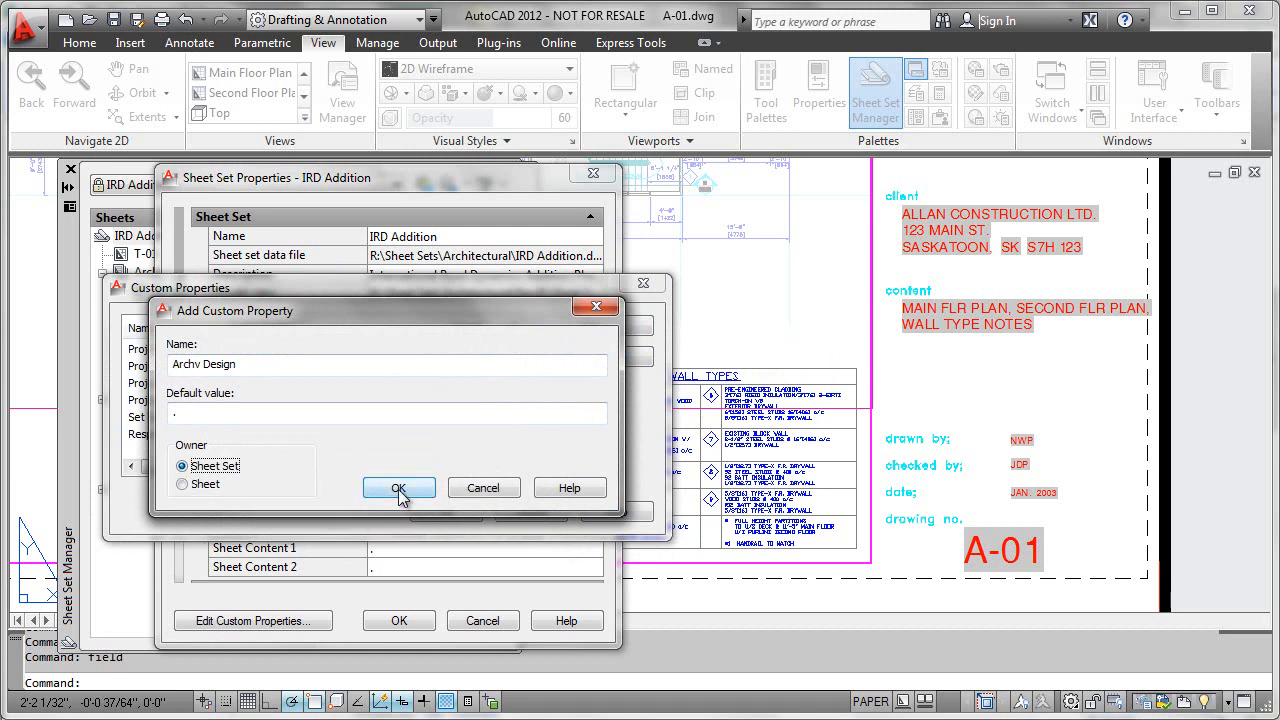
pyautogui.click(398, 488)
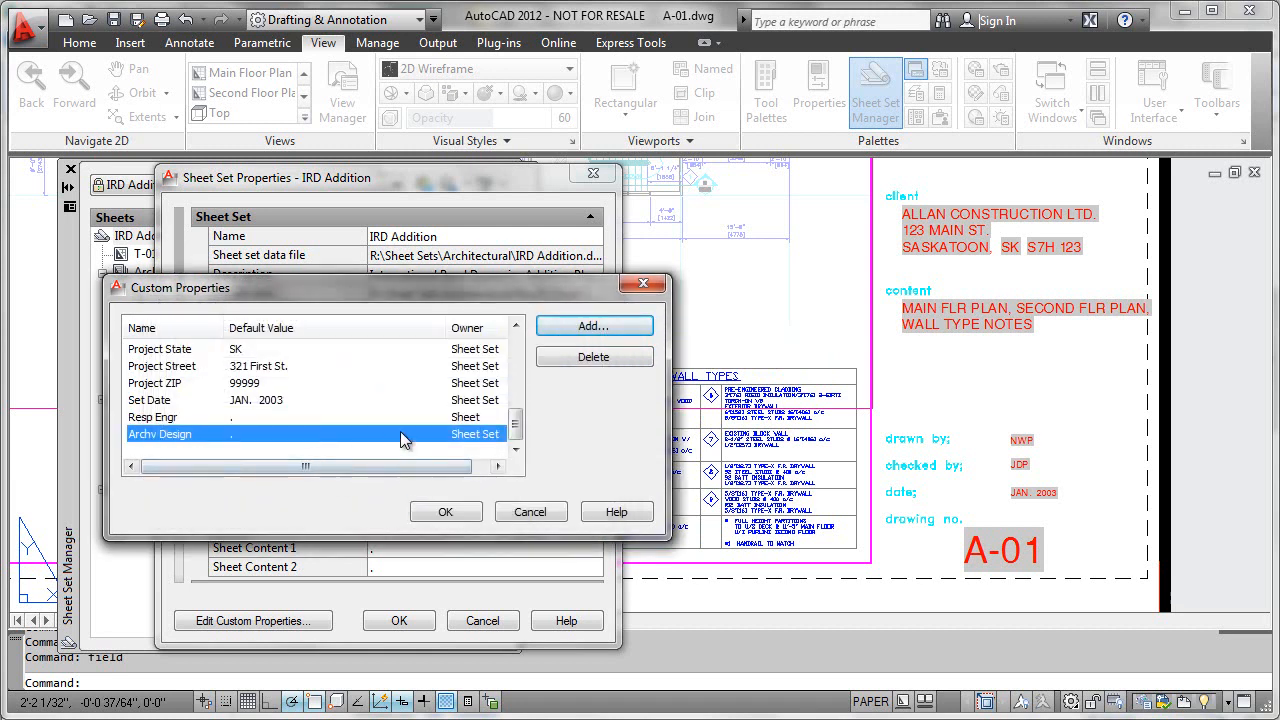
pyautogui.moveTo(276, 424)
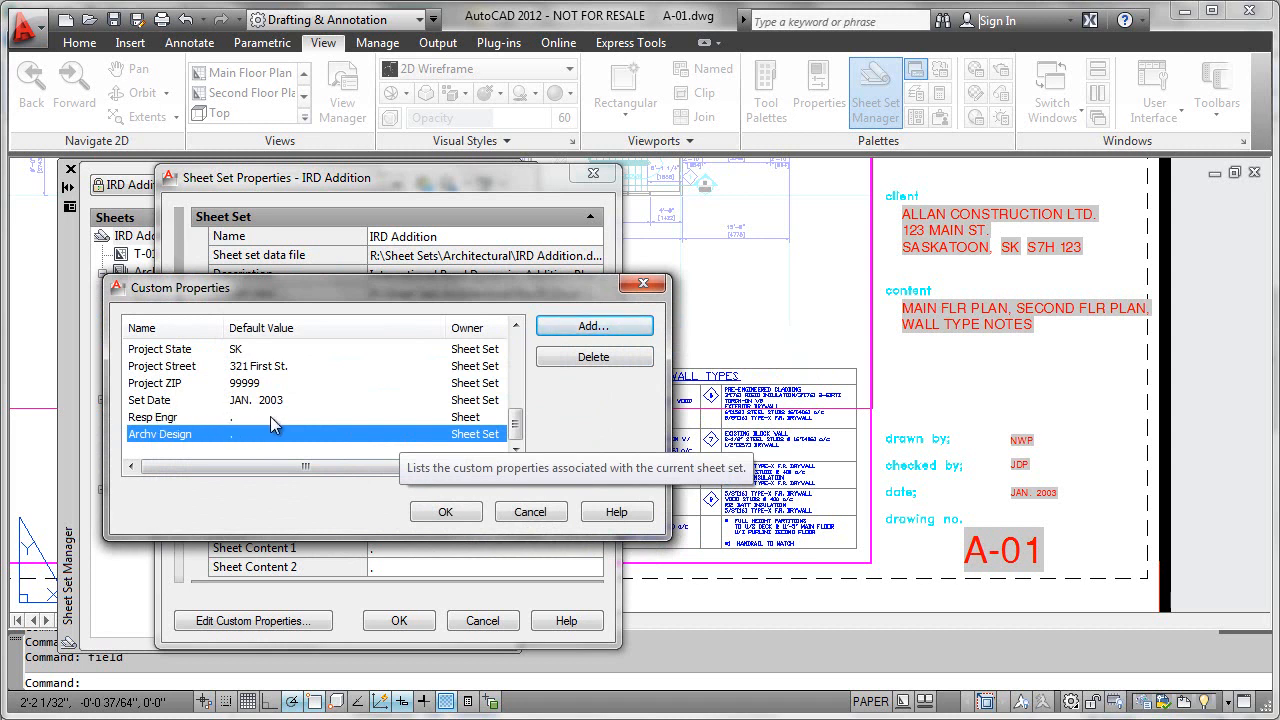
pyautogui.moveTo(472, 502)
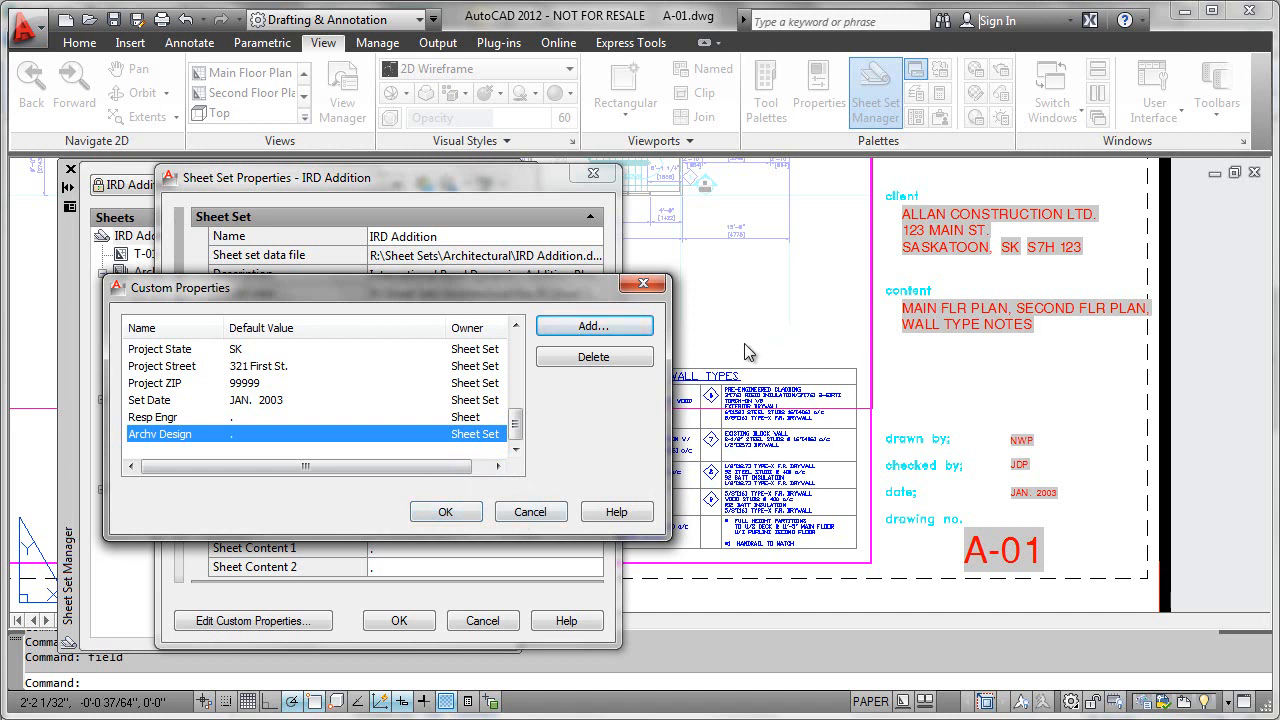
pyautogui.moveTo(180, 424)
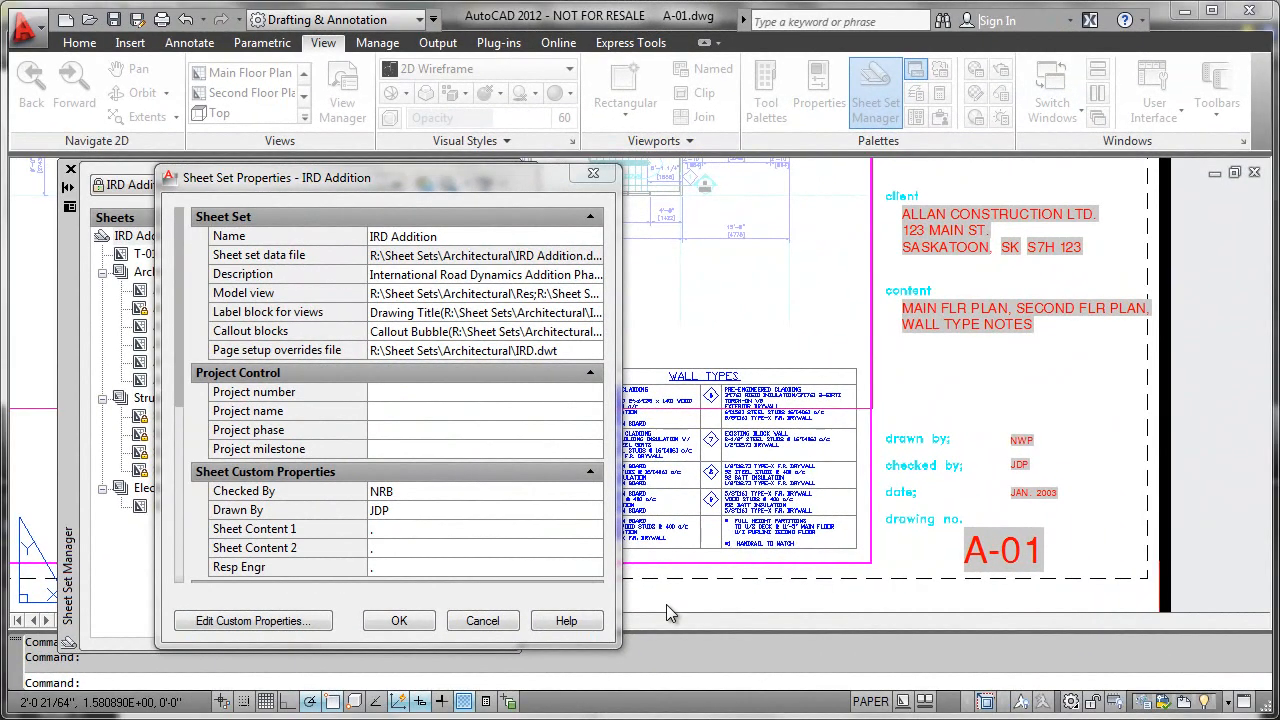
pyautogui.moveTo(648, 604)
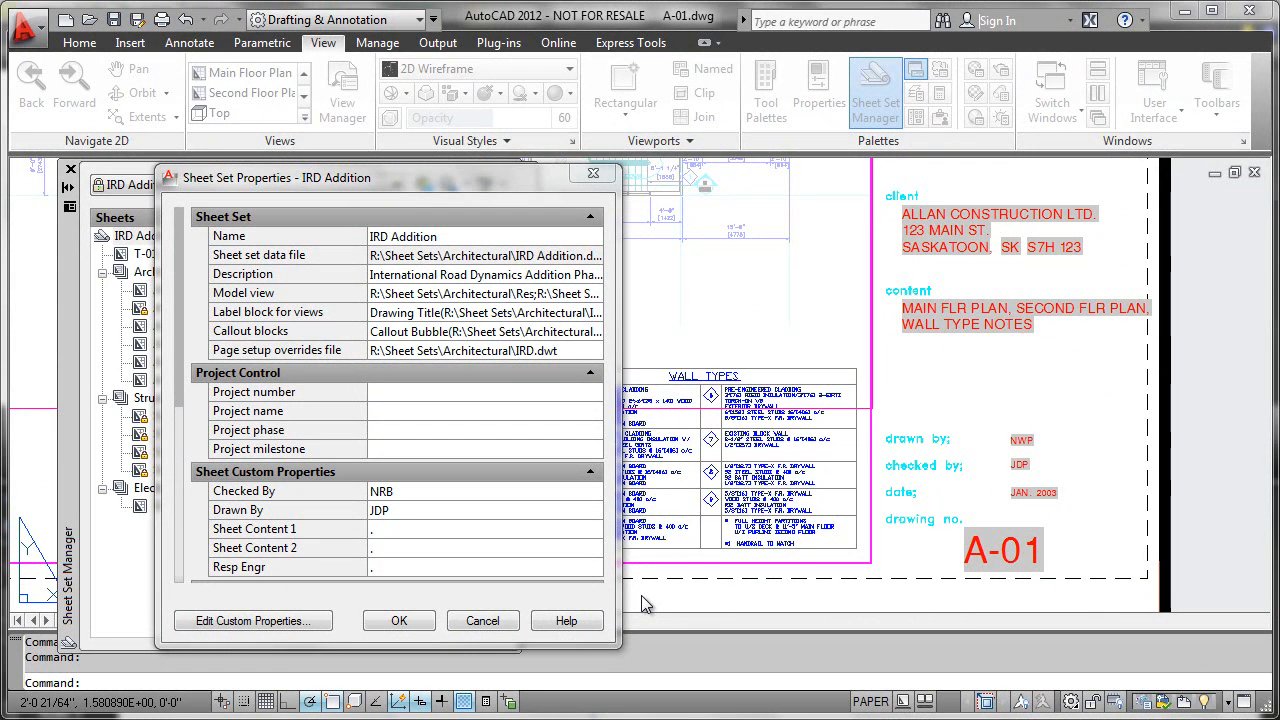
pyautogui.moveTo(348, 422)
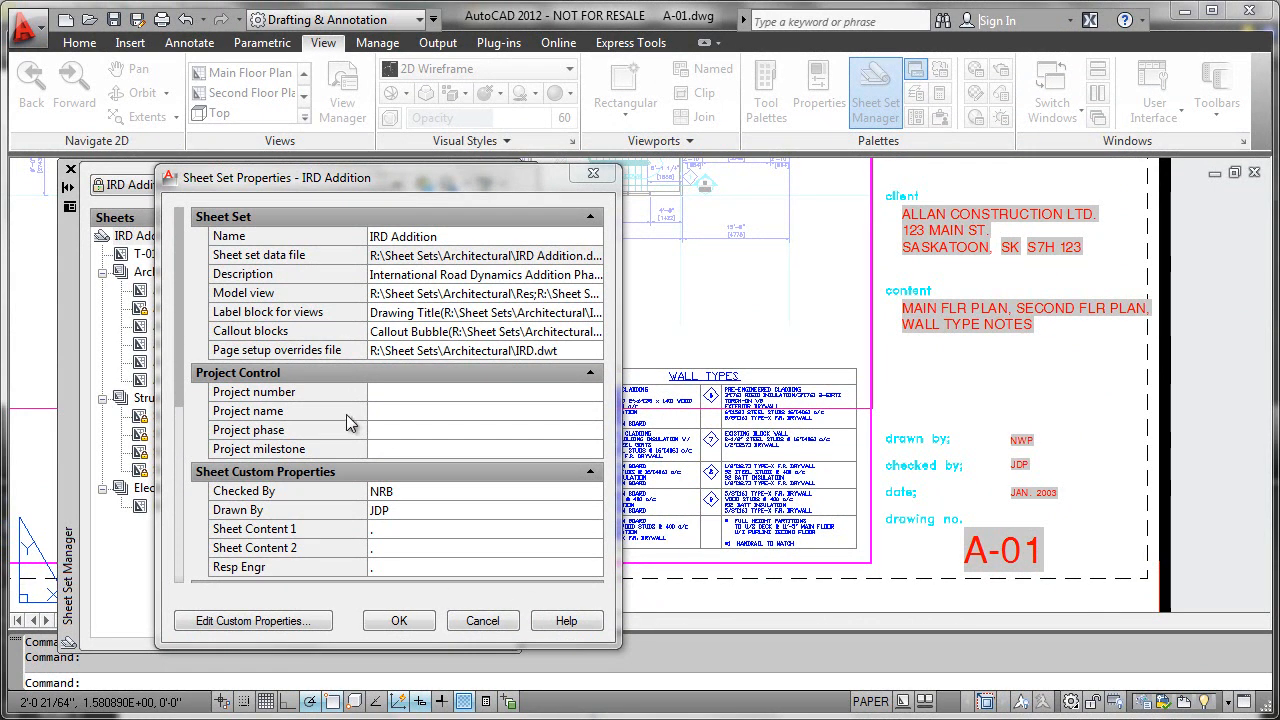
pyautogui.moveTo(290, 568)
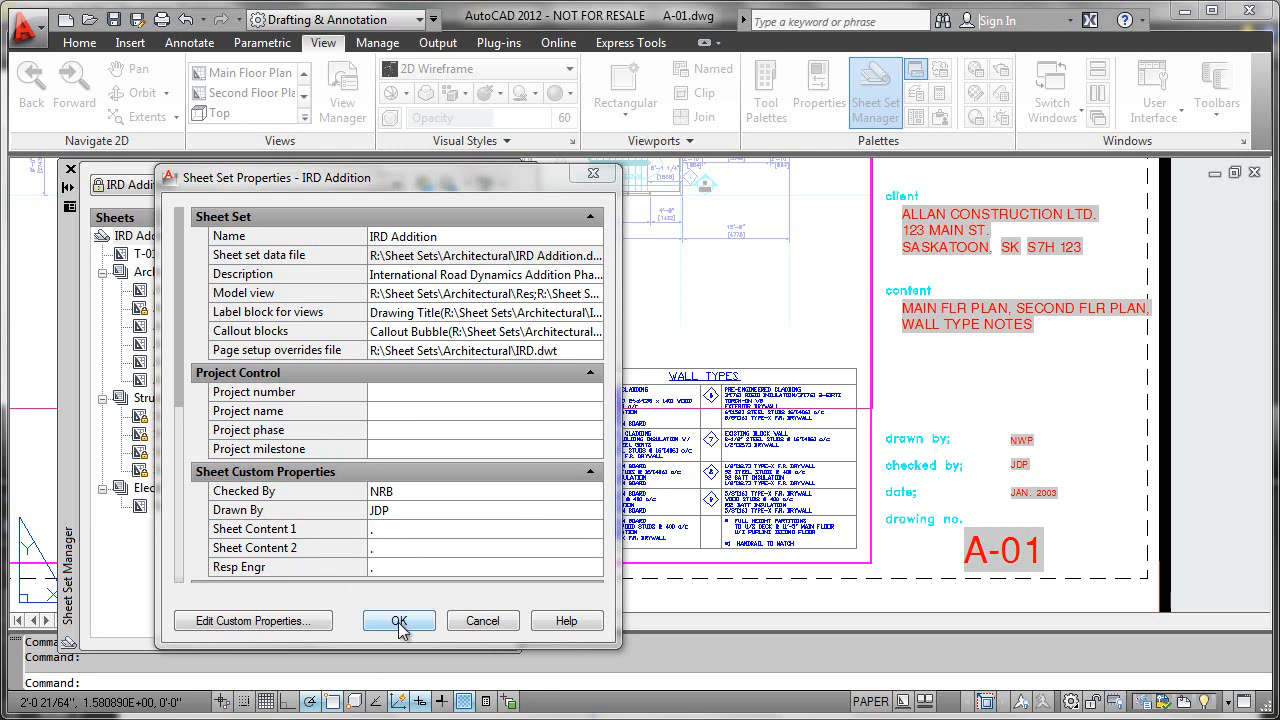
# Apply the sheet set properties and bring up IRD Addition's actions for Resave All Sheets.
pyautogui.click(398, 620)
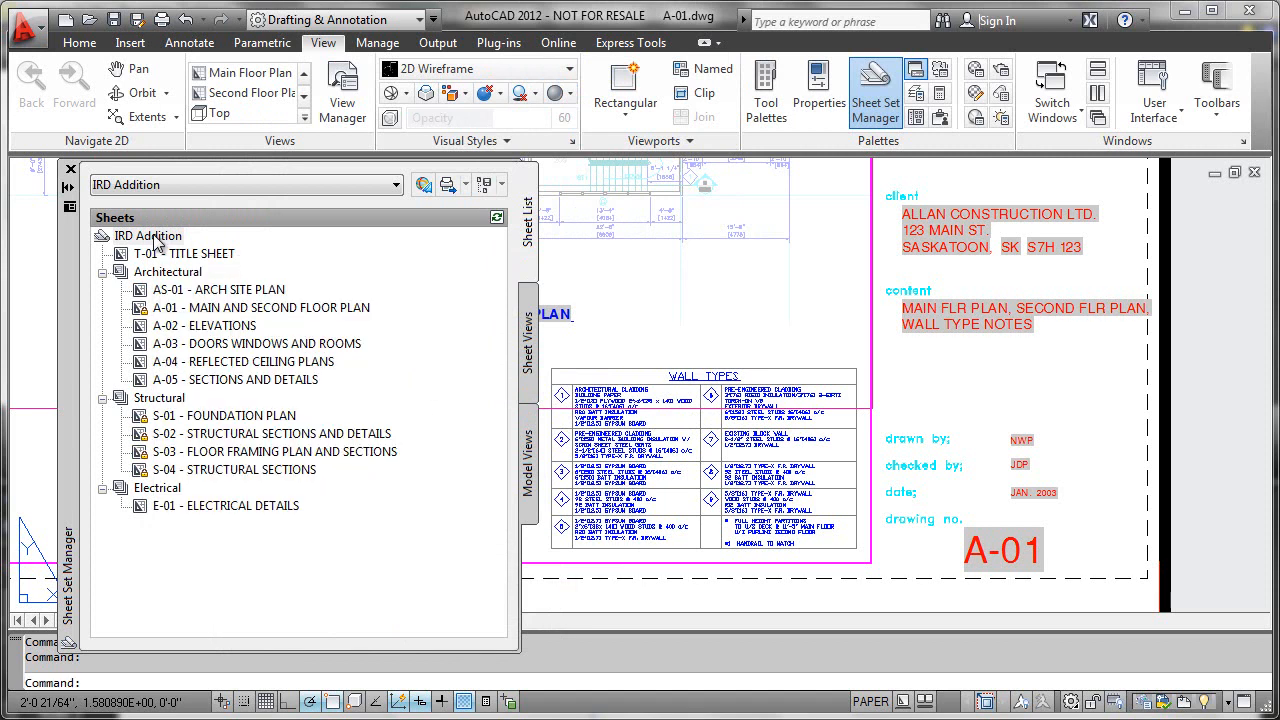
pyautogui.rightClick(148, 236)
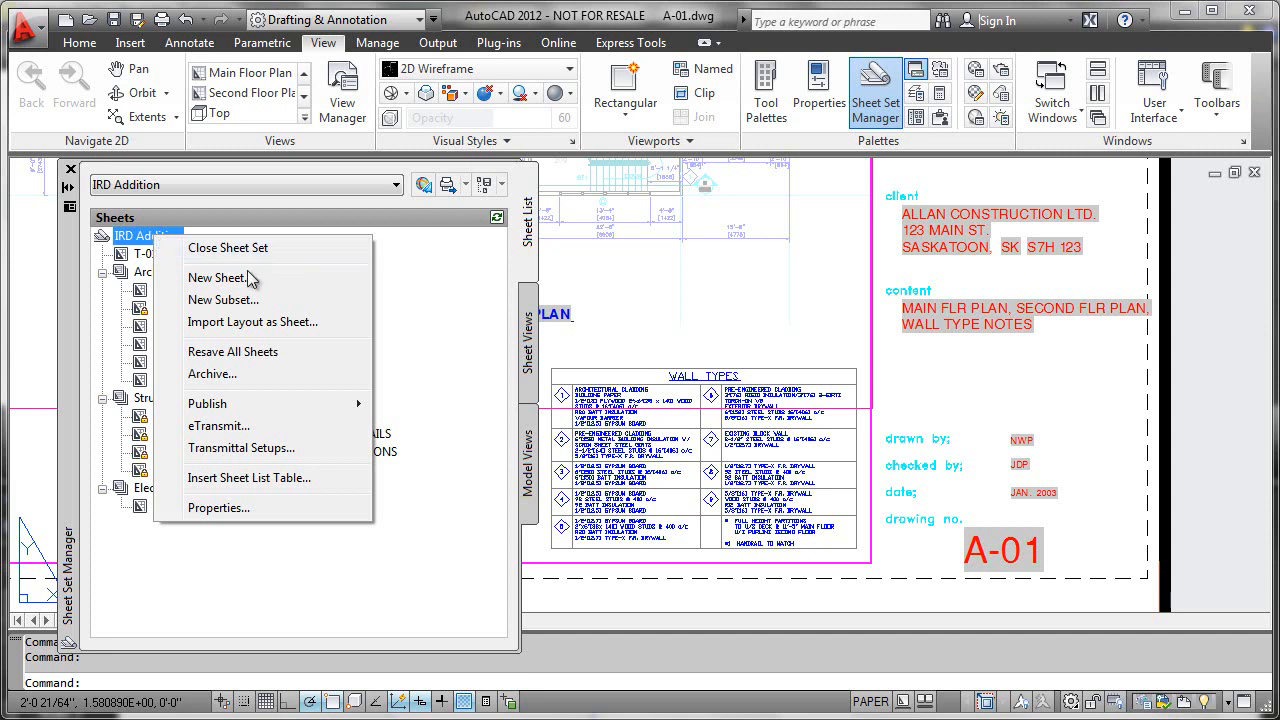
pyautogui.moveTo(256, 358)
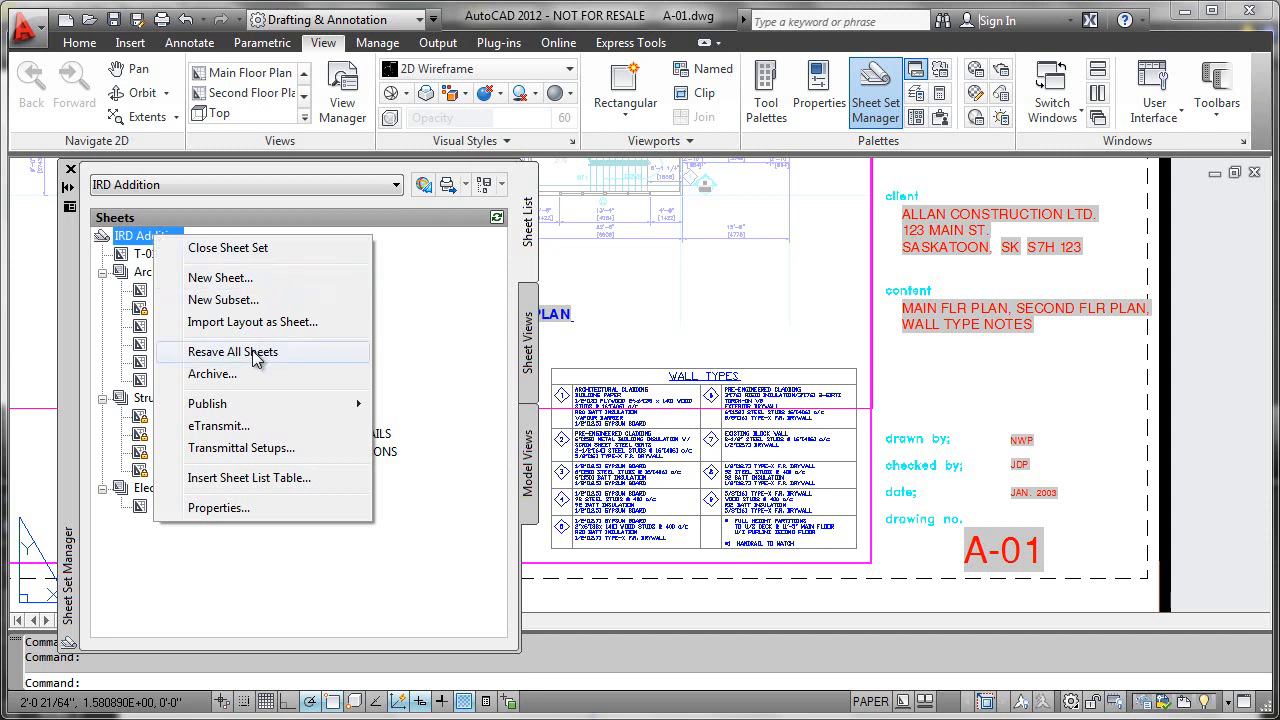